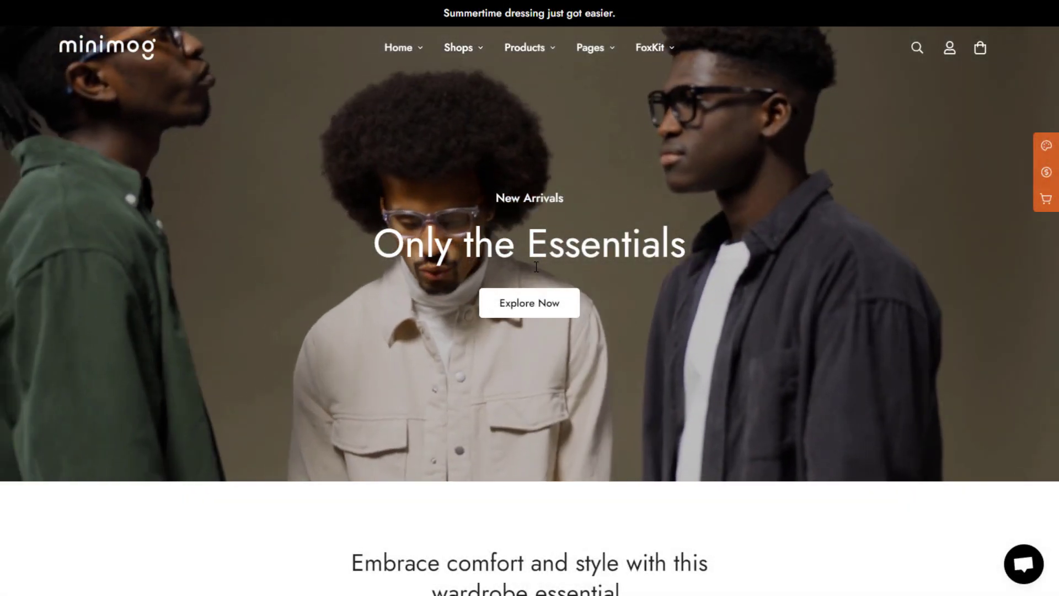
# Step: Go from the Minimog homepage to The Black Crew product page and its Frequently bought together section
pyautogui.scroll(-3)
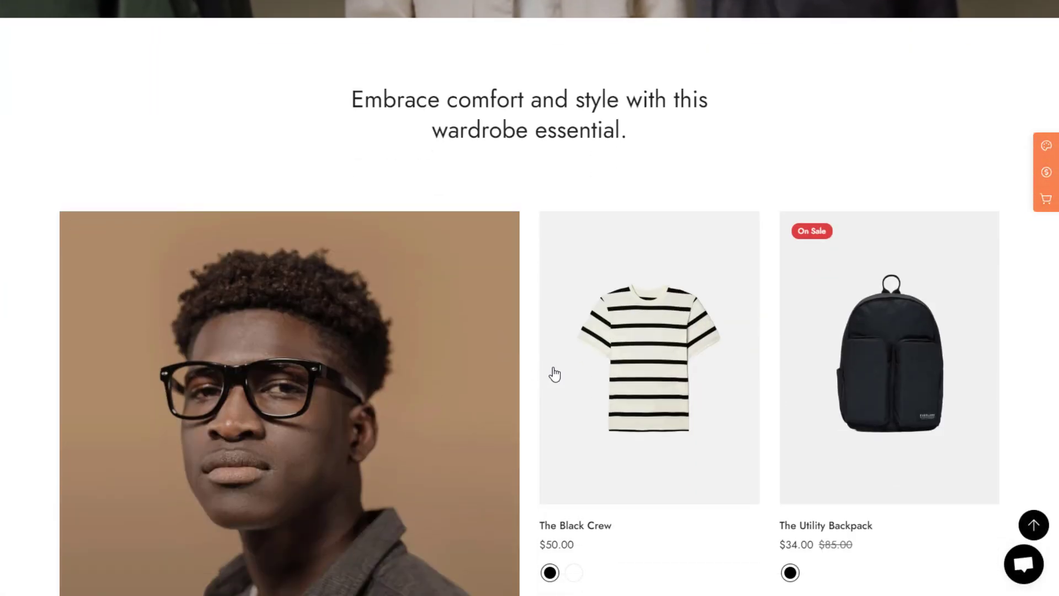
pyautogui.click(648, 358)
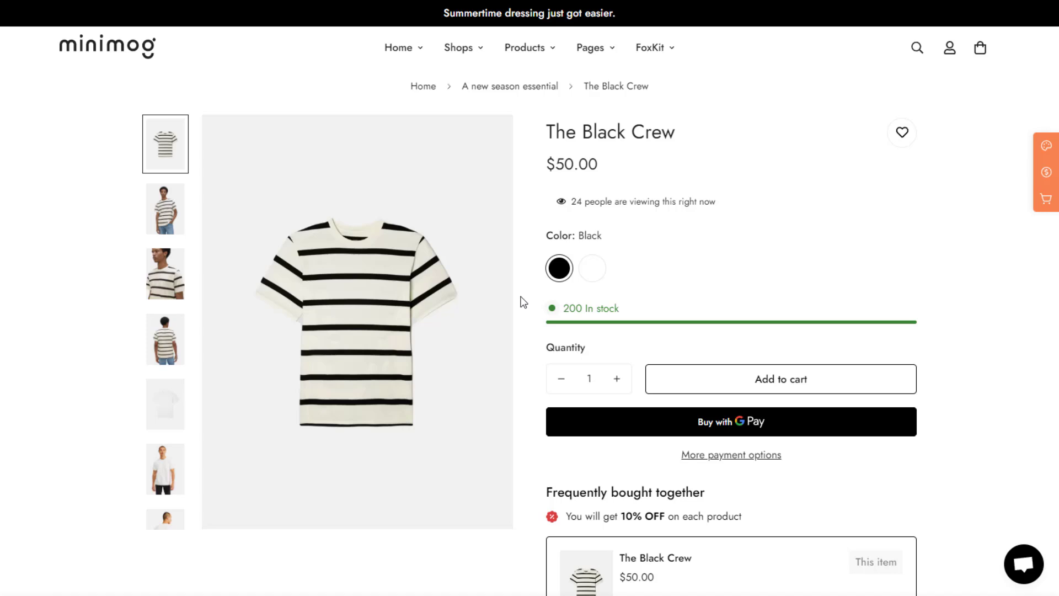
pyautogui.scroll(-3)
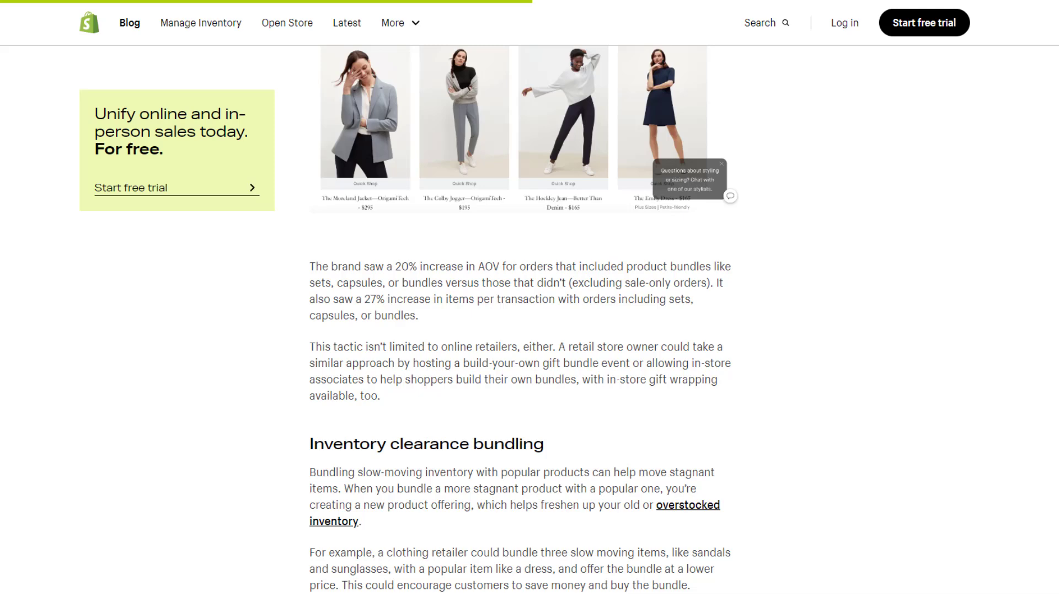
pyautogui.scroll(-3)
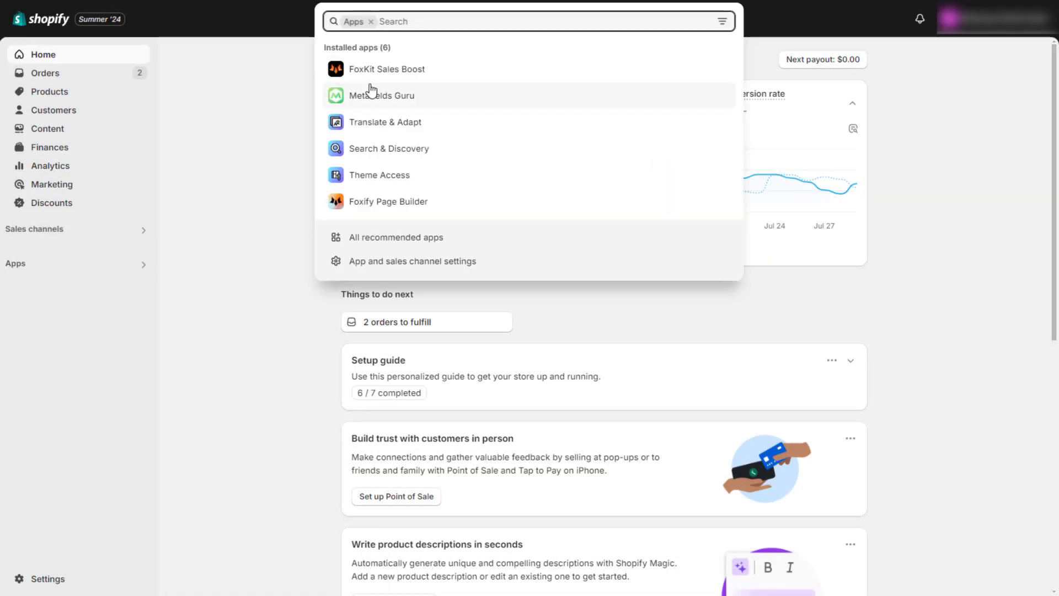
# Step: Launch FoxKit Sales Boost and go to its Product bundles feature
pyautogui.click(386, 69)
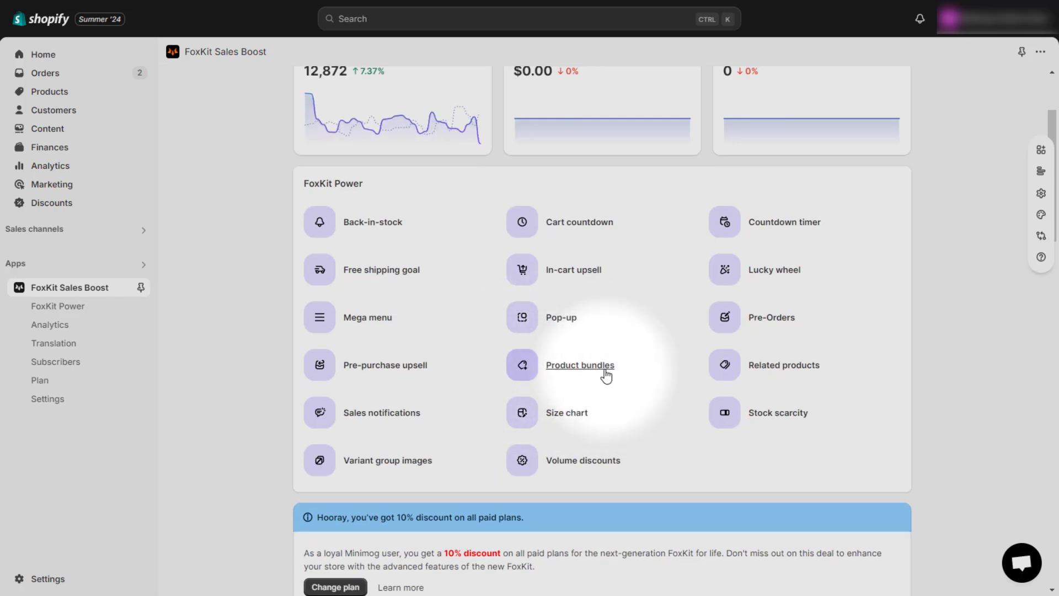
pyautogui.click(580, 365)
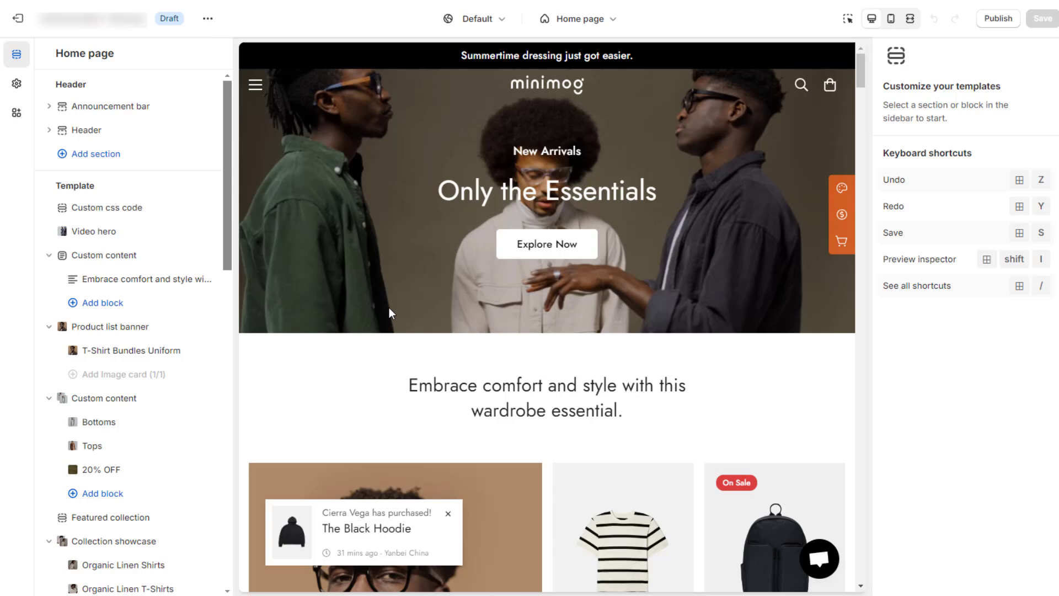
pyautogui.moveTo(17, 113)
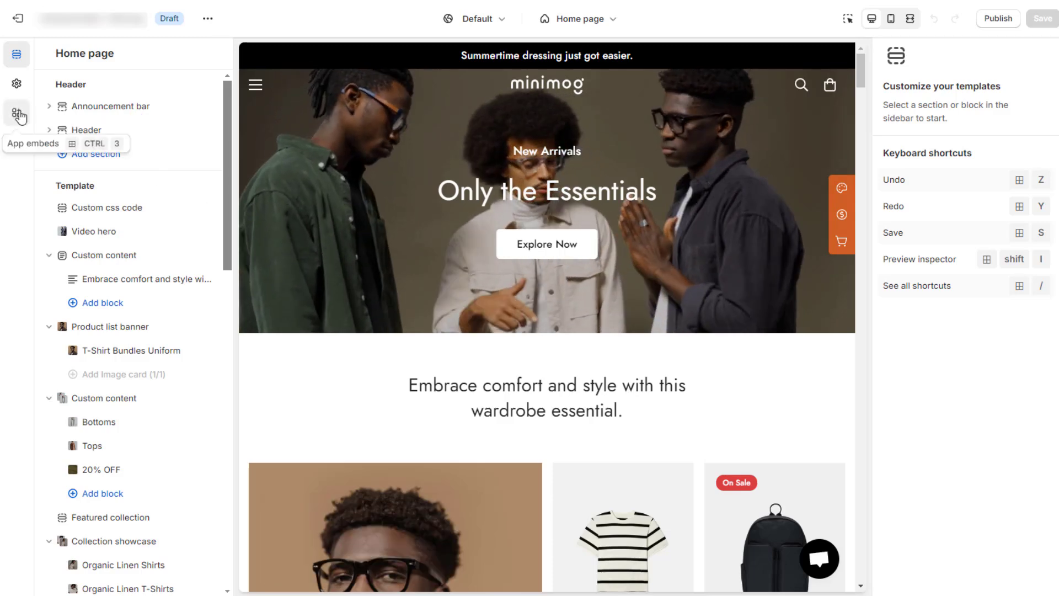
pyautogui.click(16, 114)
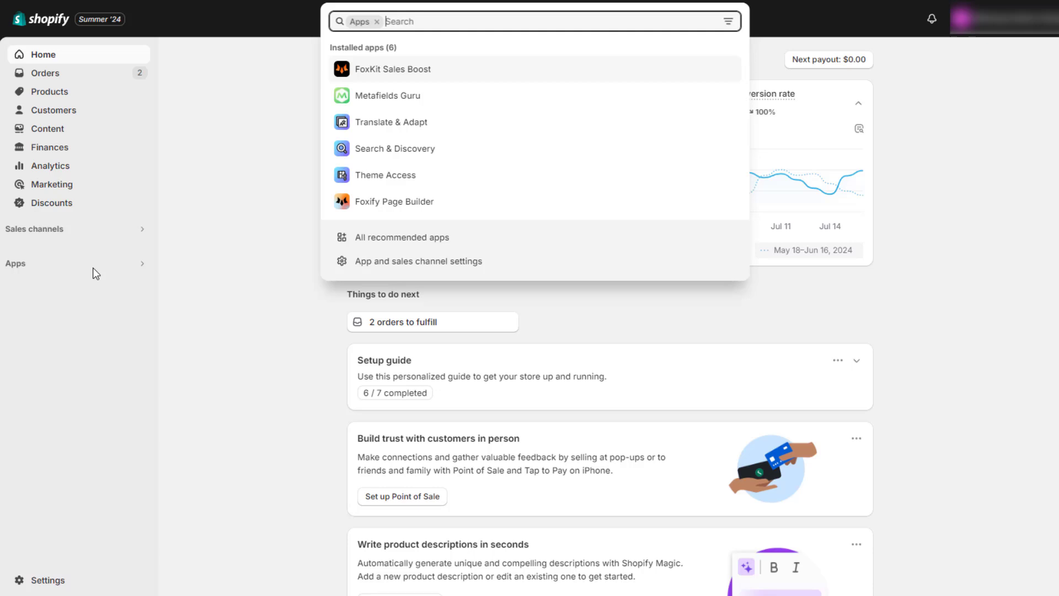
# Step: Reach Product bundles in FoxKit Sales Boost and begin a new, empty Create bundle form
pyautogui.click(392, 69)
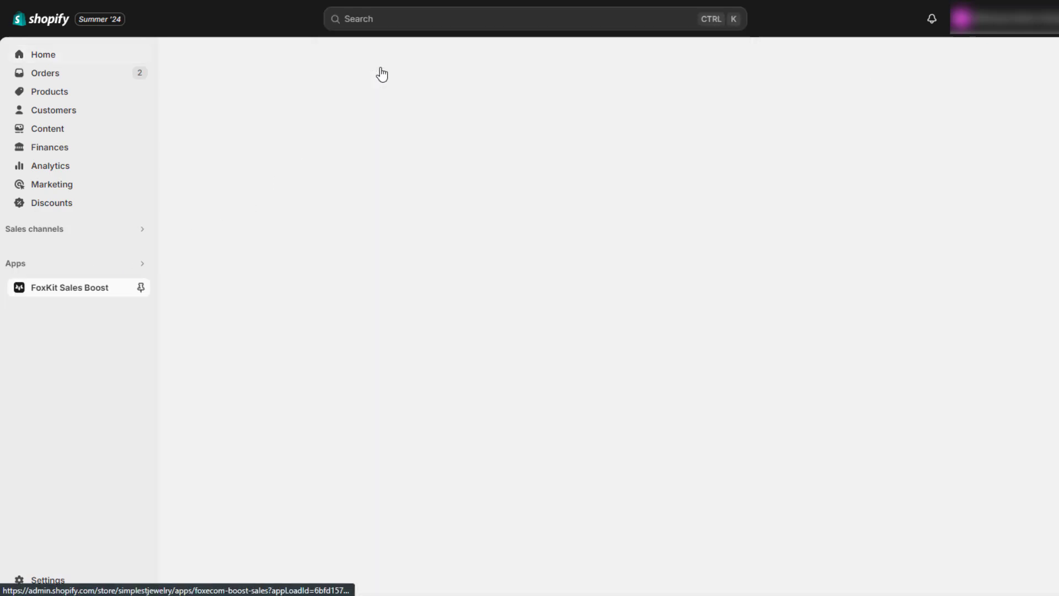
pyautogui.click(69, 287)
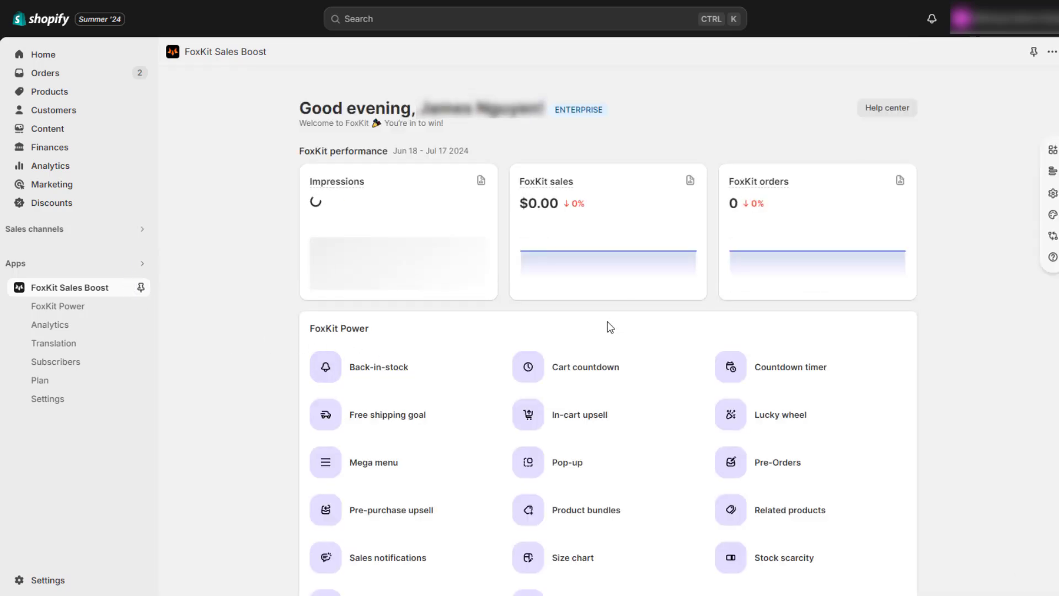
pyautogui.scroll(-3)
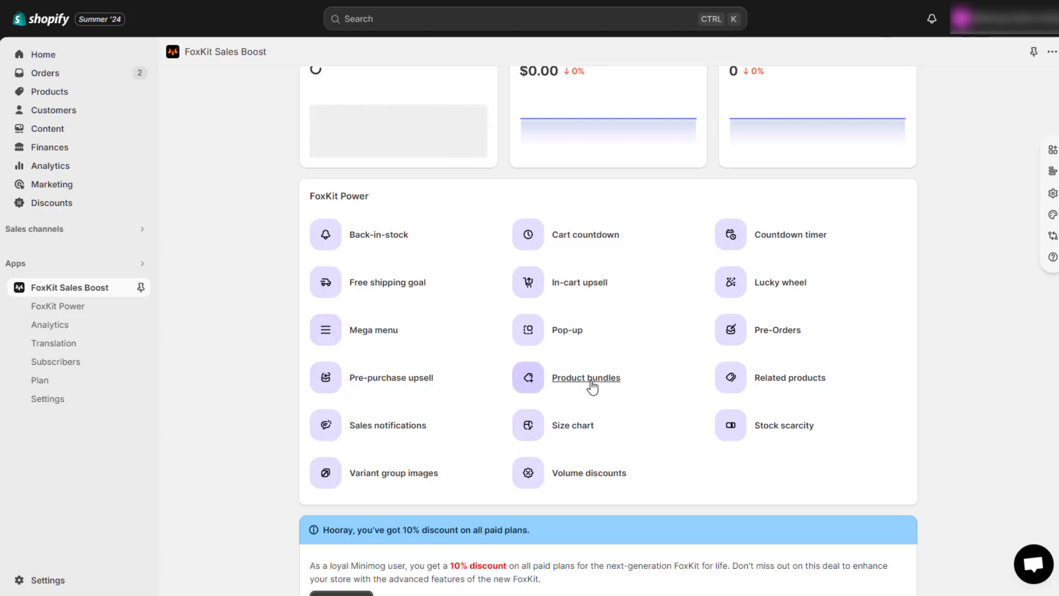
pyautogui.click(586, 377)
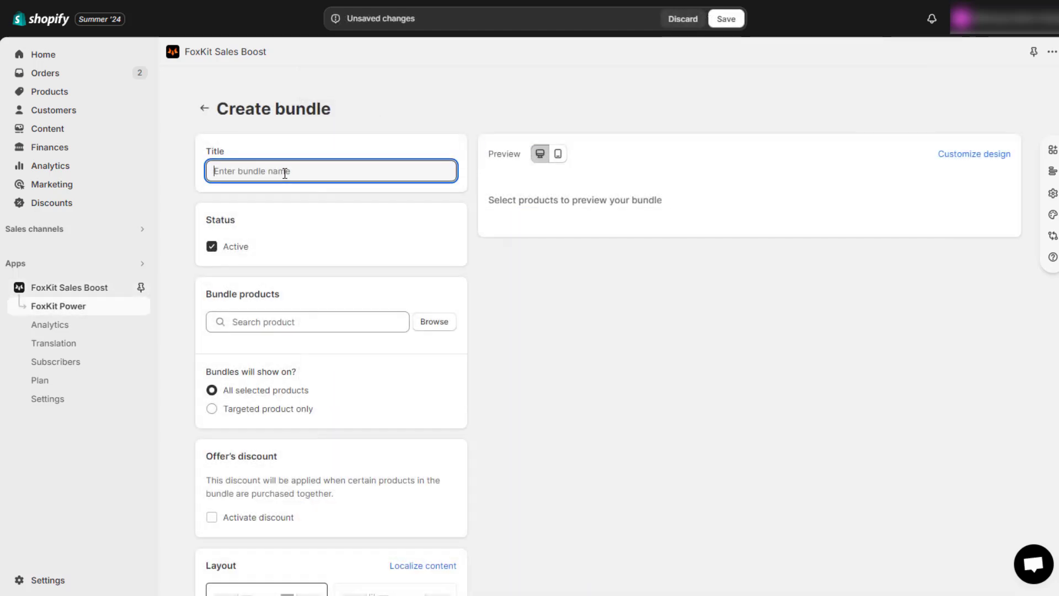
# Step: Name the bundle 'Bundle' and add The Black Crew and The Chino Short as its products
pyautogui.write('Bundle')
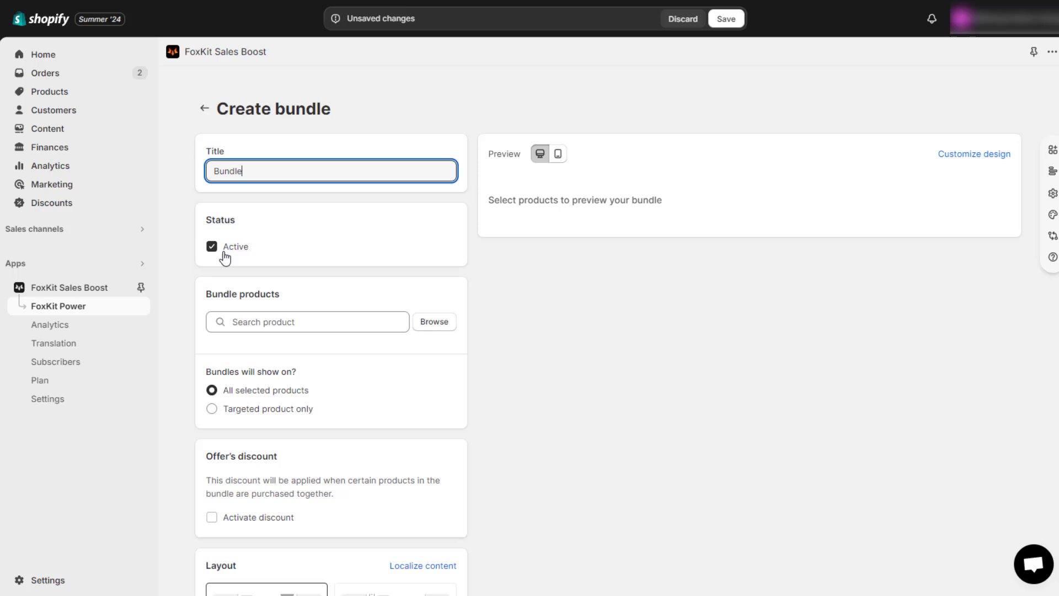
pyautogui.scroll(-3)
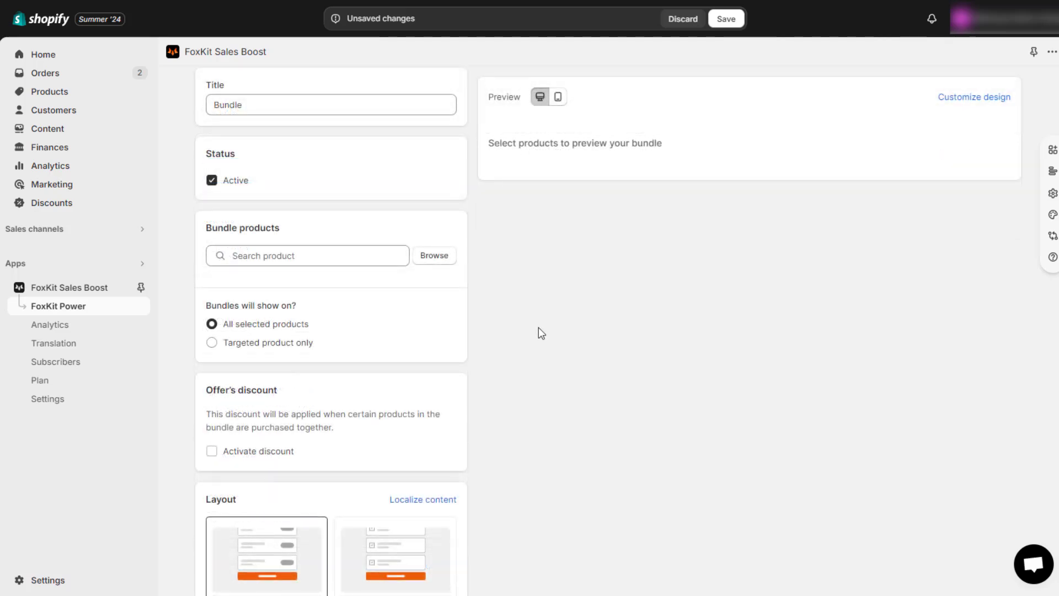
pyautogui.click(307, 255)
pyautogui.write('the')
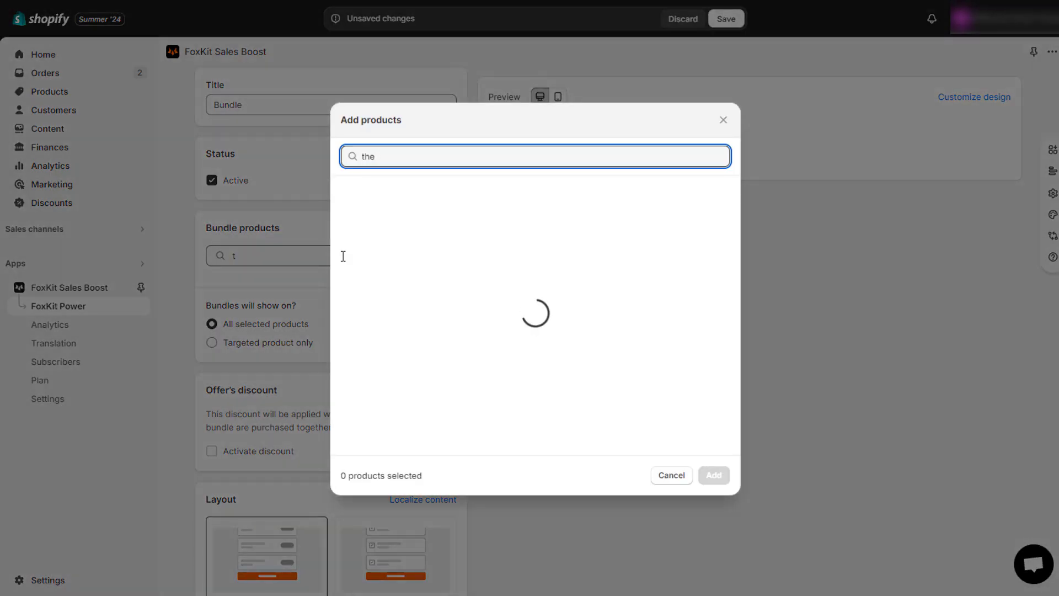
pyautogui.write('black')
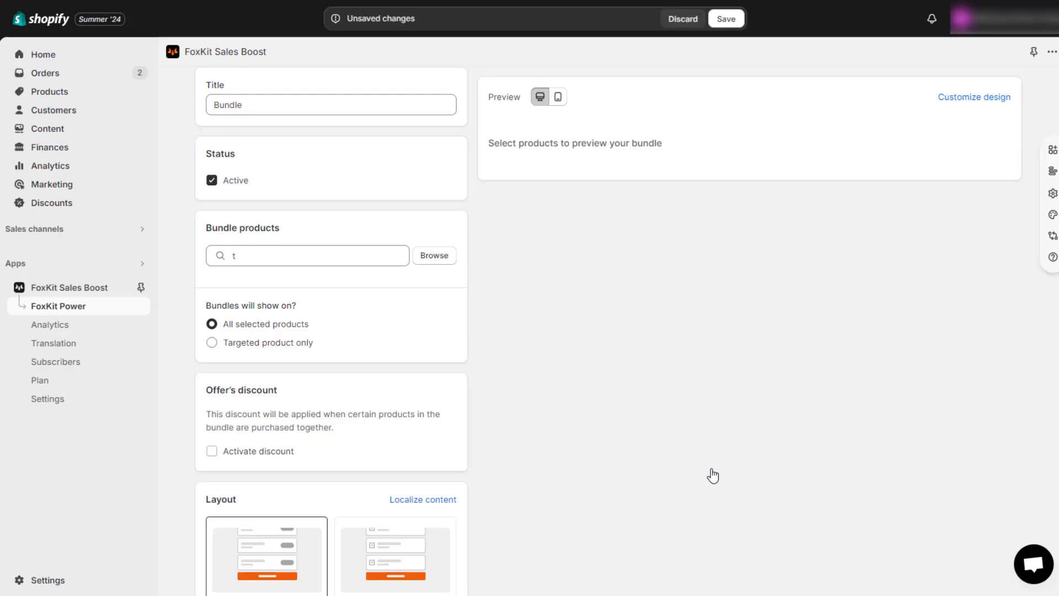
pyautogui.write('chino short')
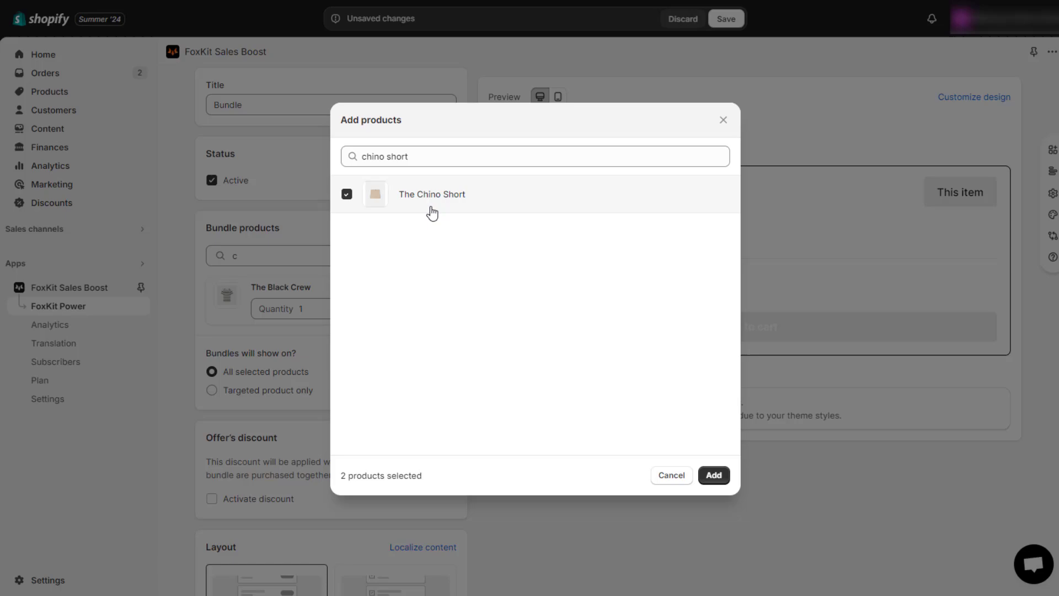
pyautogui.click(714, 475)
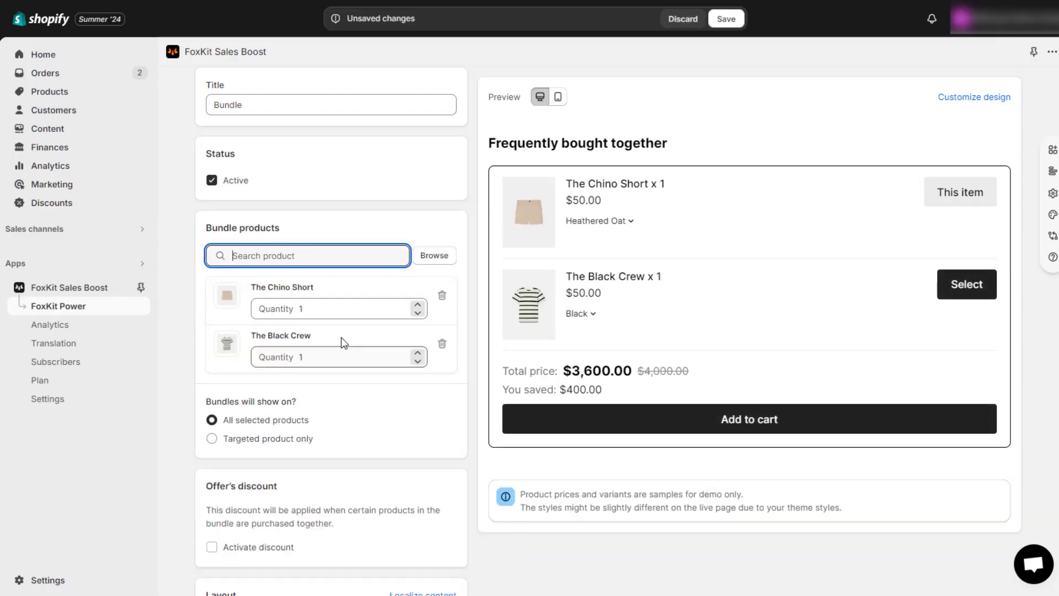
# Step: Activate a Percentage discount of 10 off each product in the bundle
pyautogui.click(212, 438)
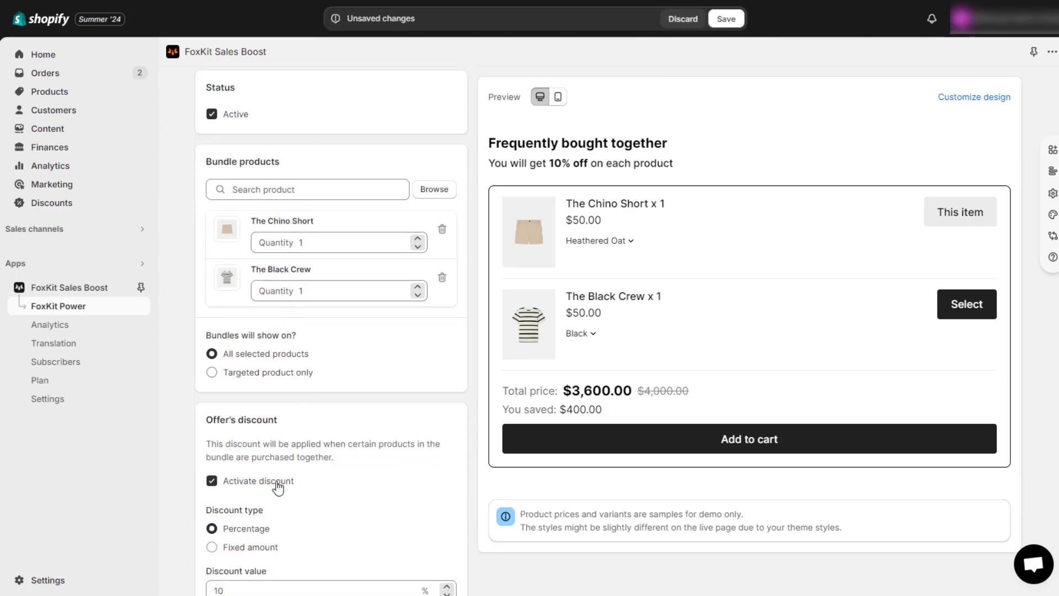
pyautogui.scroll(-3)
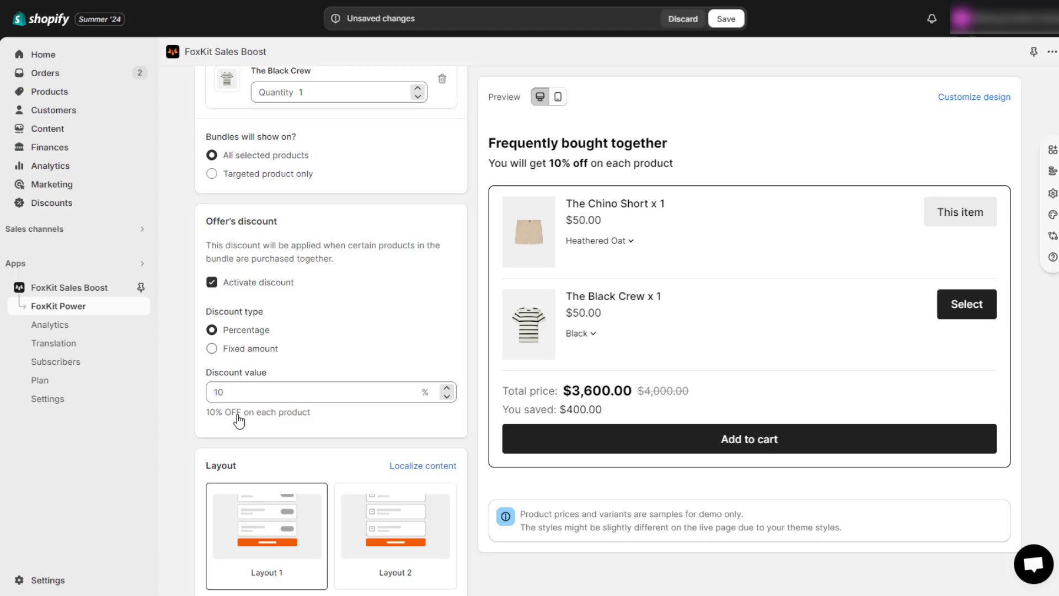
pyautogui.click(298, 392)
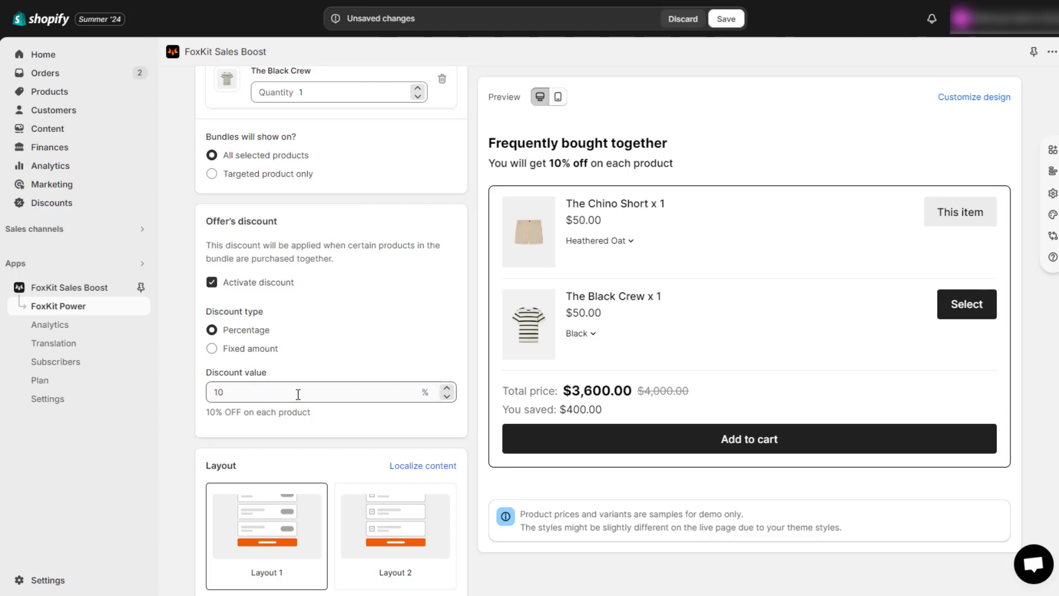
pyautogui.scroll(-3)
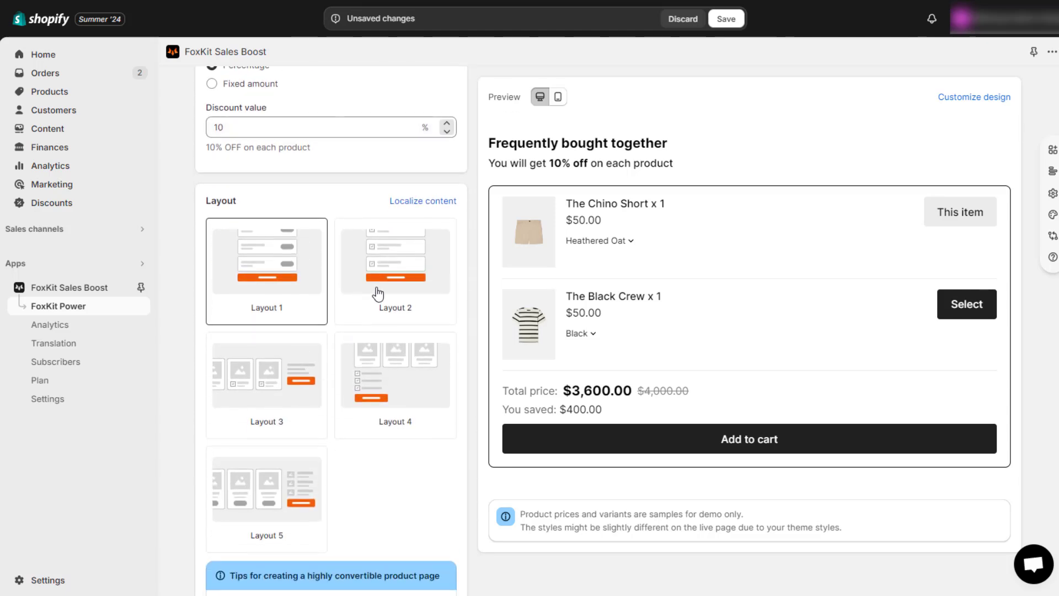
# Step: Keep image ratio on Adapt to product image and enable Show quantity selector
pyautogui.click(395, 375)
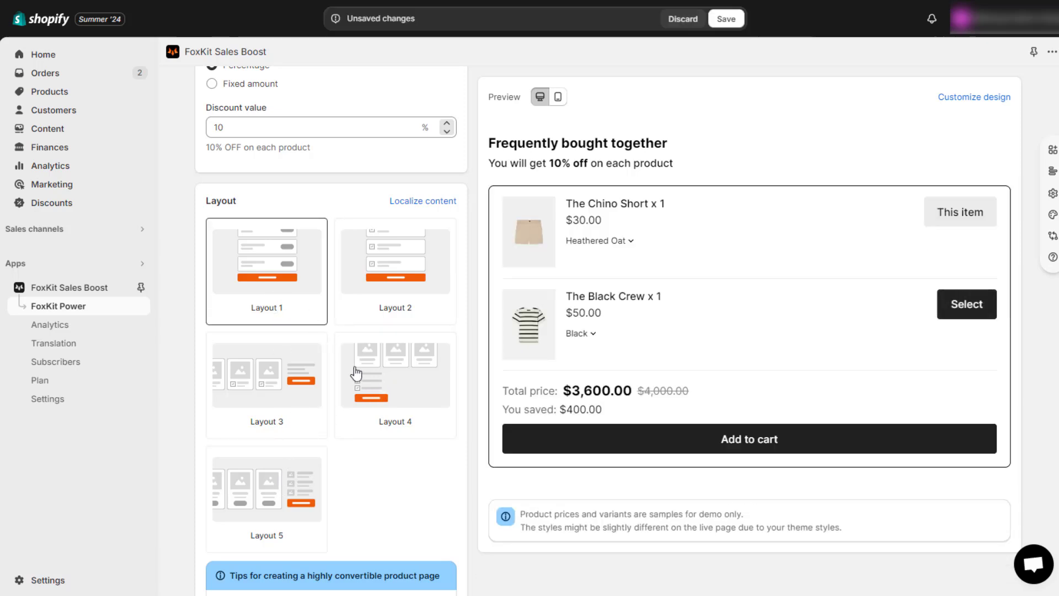
pyautogui.scroll(-3)
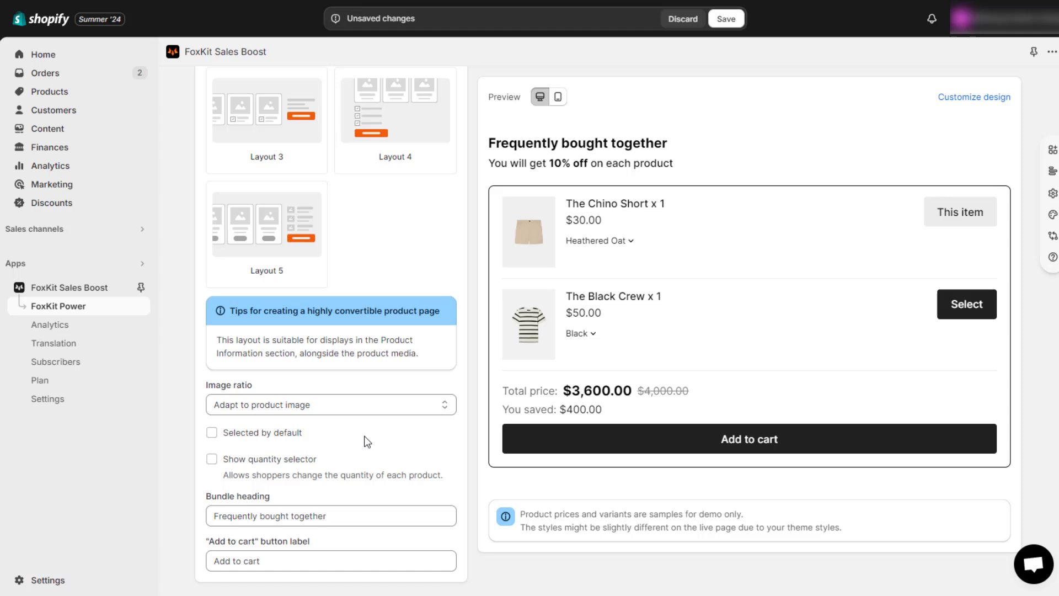
pyautogui.click(330, 405)
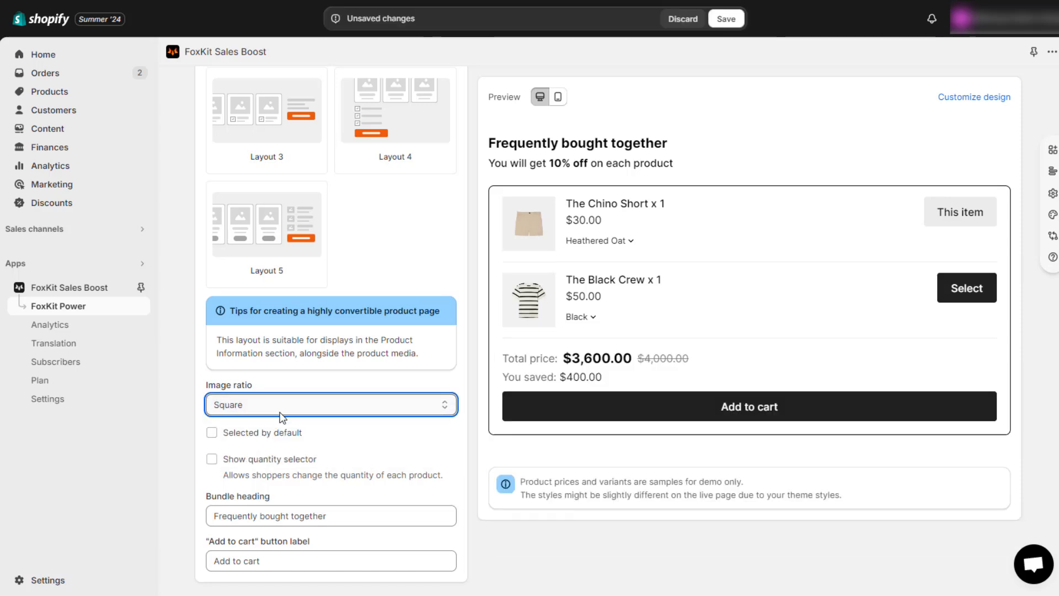
pyautogui.click(330, 404)
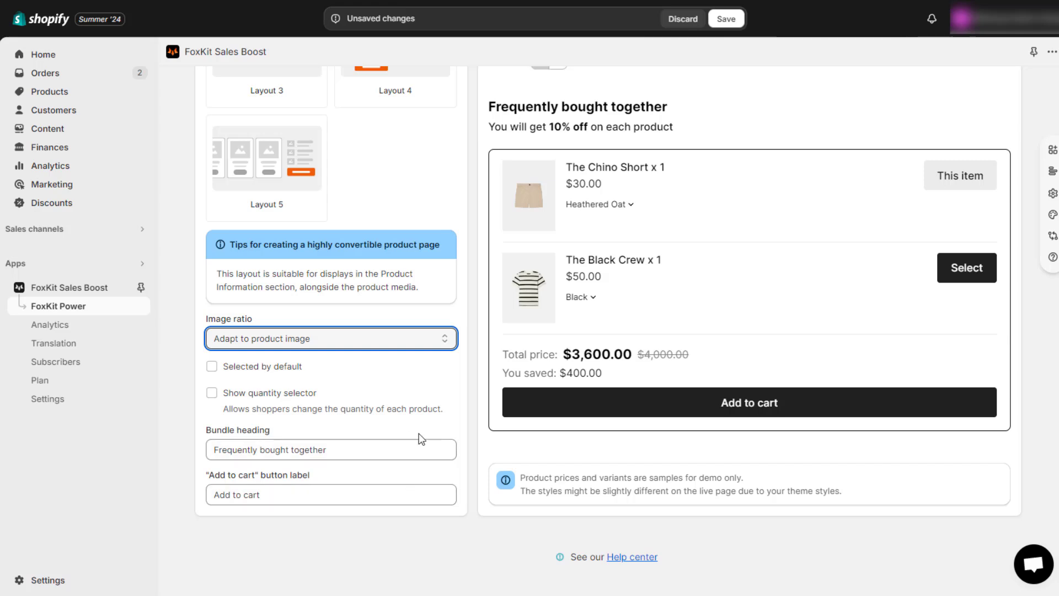
pyautogui.click(211, 393)
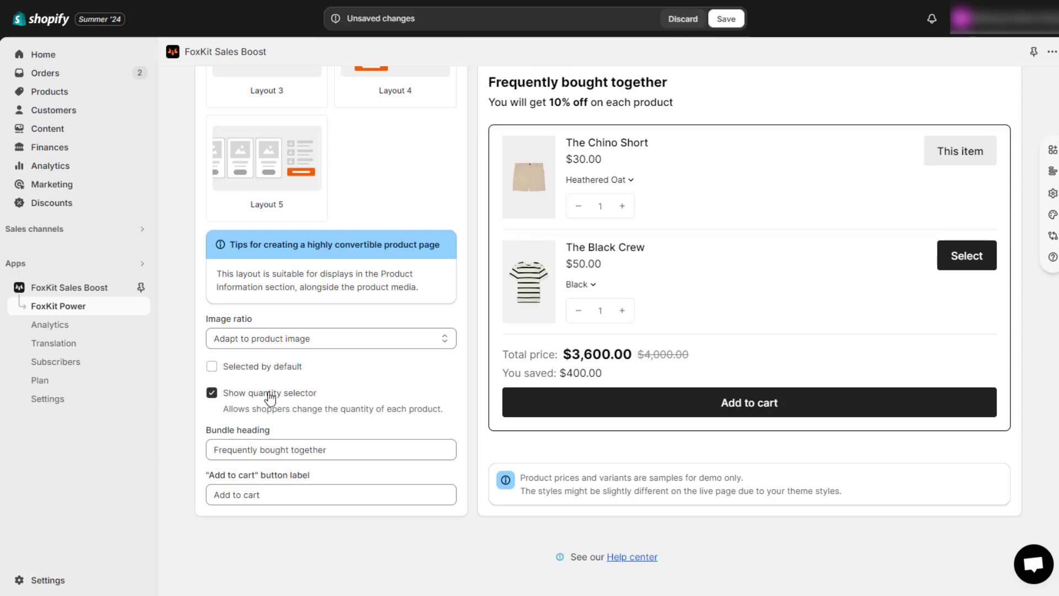
pyautogui.moveTo(534, 311)
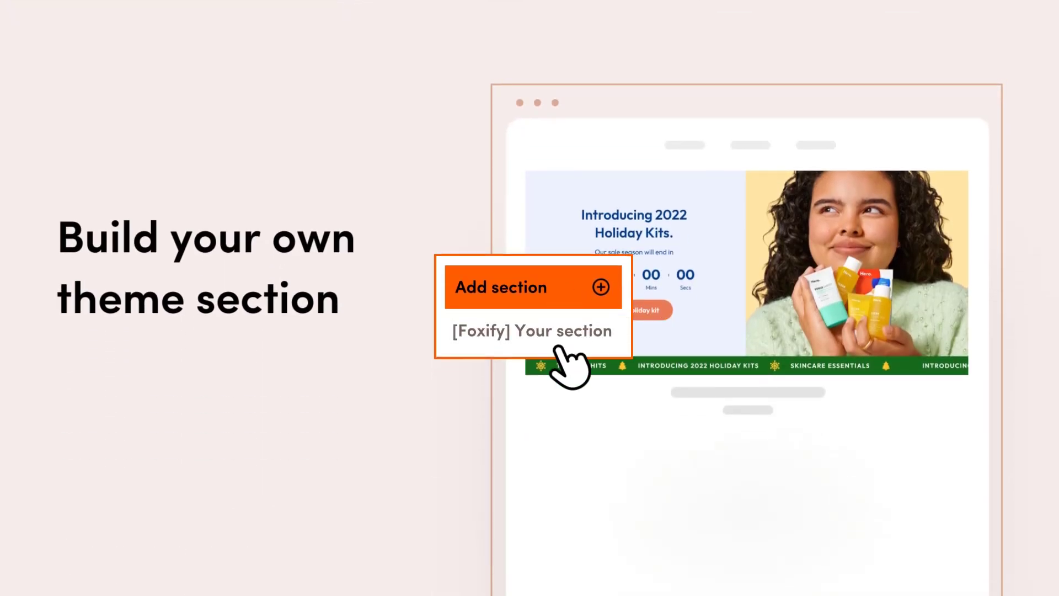
pyautogui.click(530, 332)
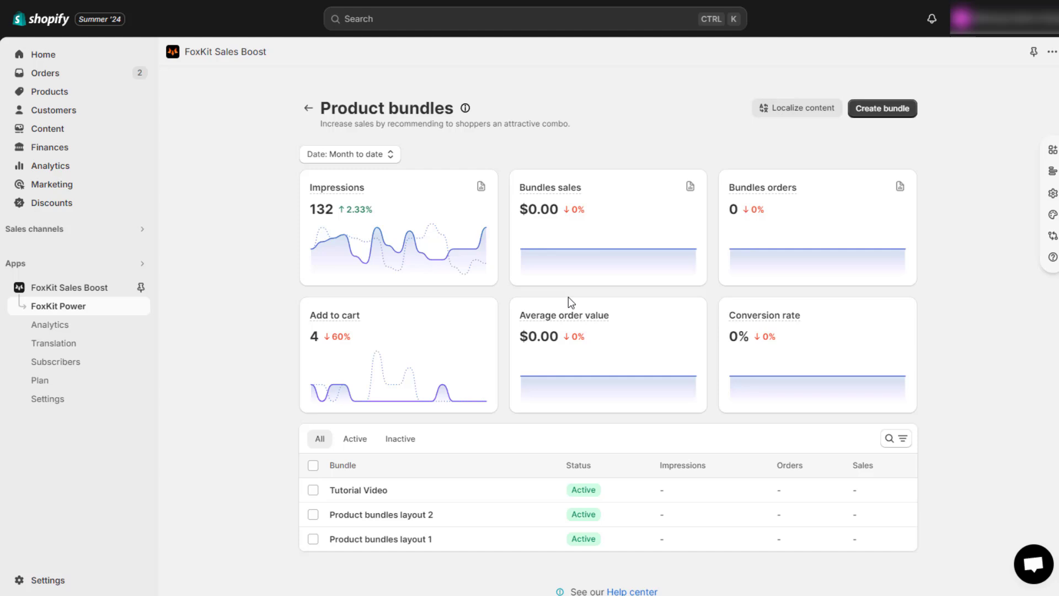
pyautogui.moveTo(762, 118)
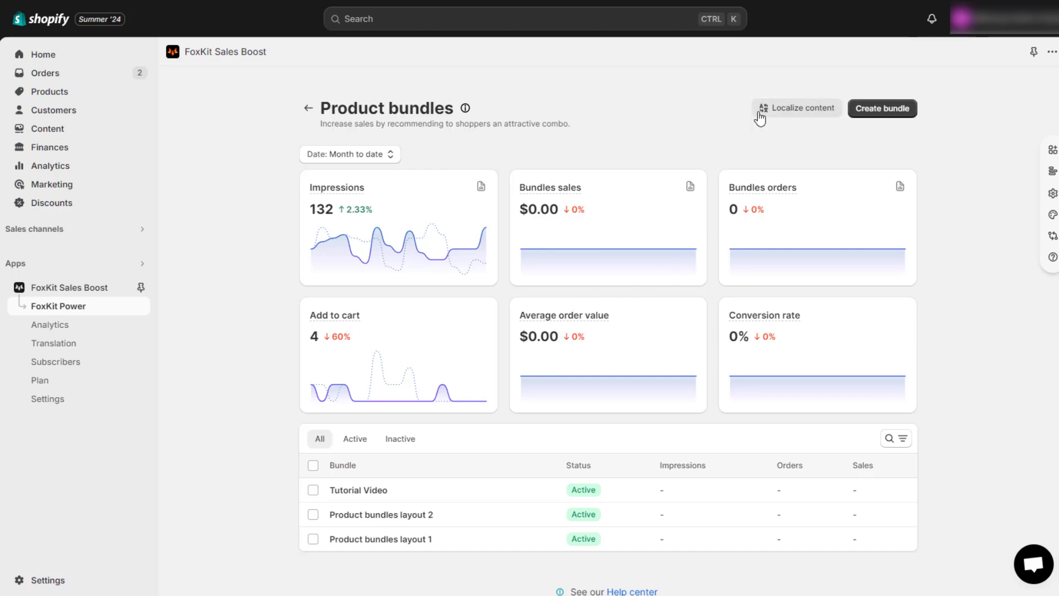
# Step: Bring up Localize content with the German translation table for Product bundles layout 1
pyautogui.click(797, 108)
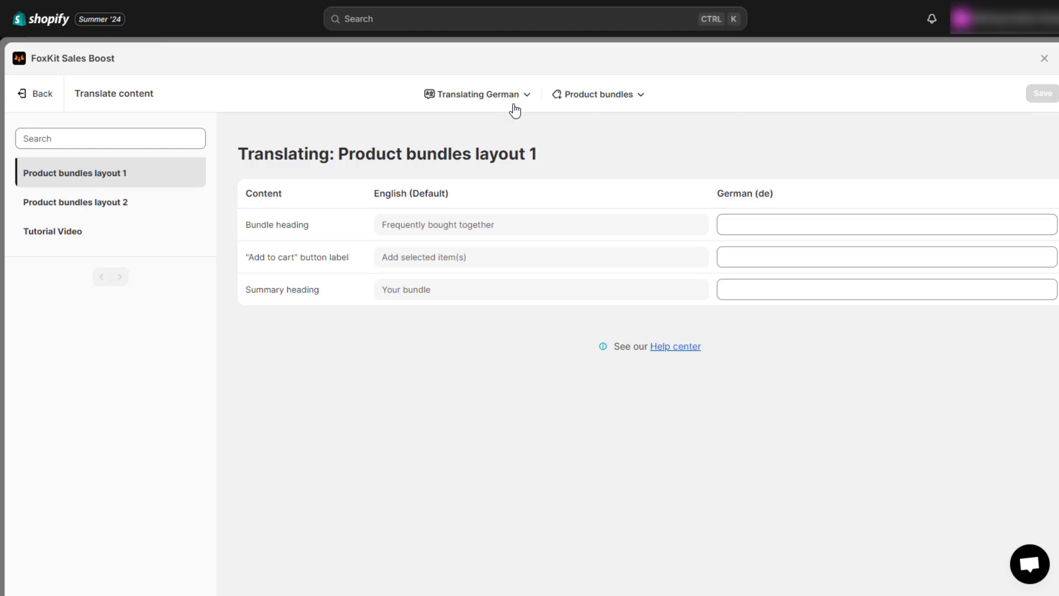
pyautogui.click(476, 94)
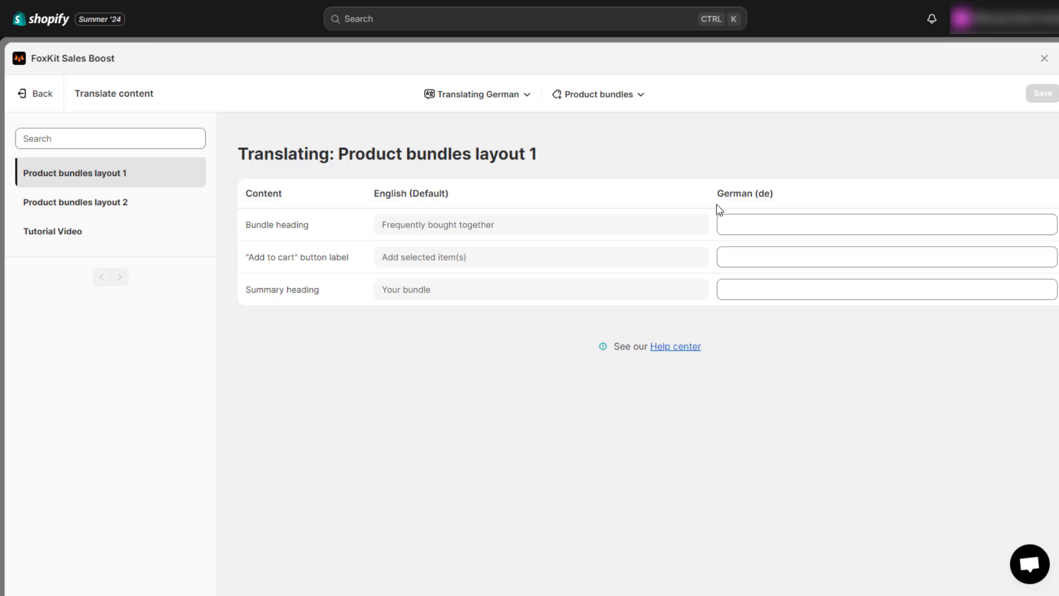
pyautogui.moveTo(759, 282)
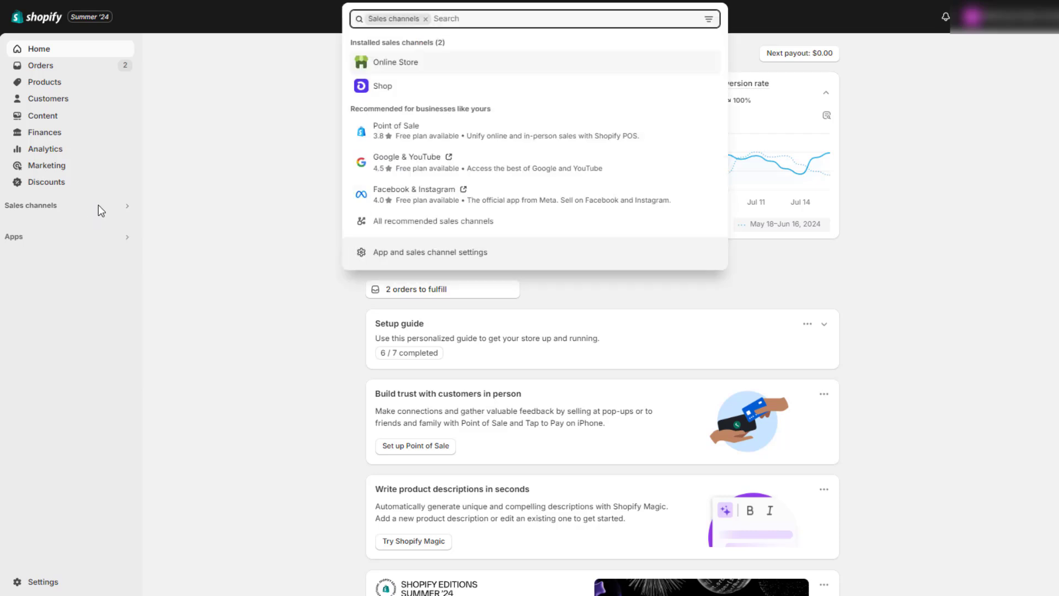
# Step: Customize a Minimog theme from the library, landing on the Default product template
pyautogui.click(395, 62)
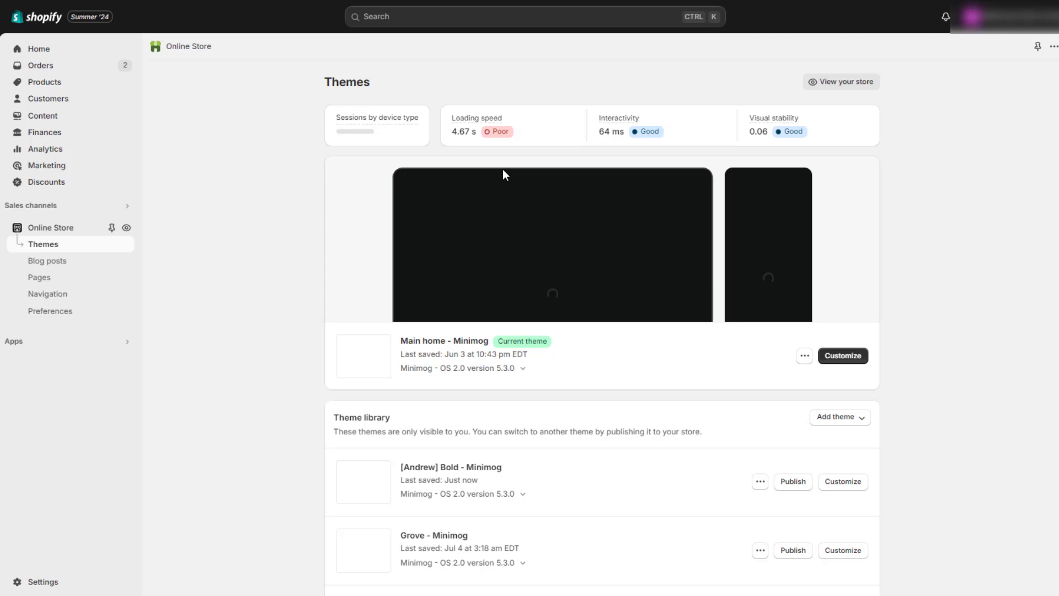
pyautogui.click(842, 482)
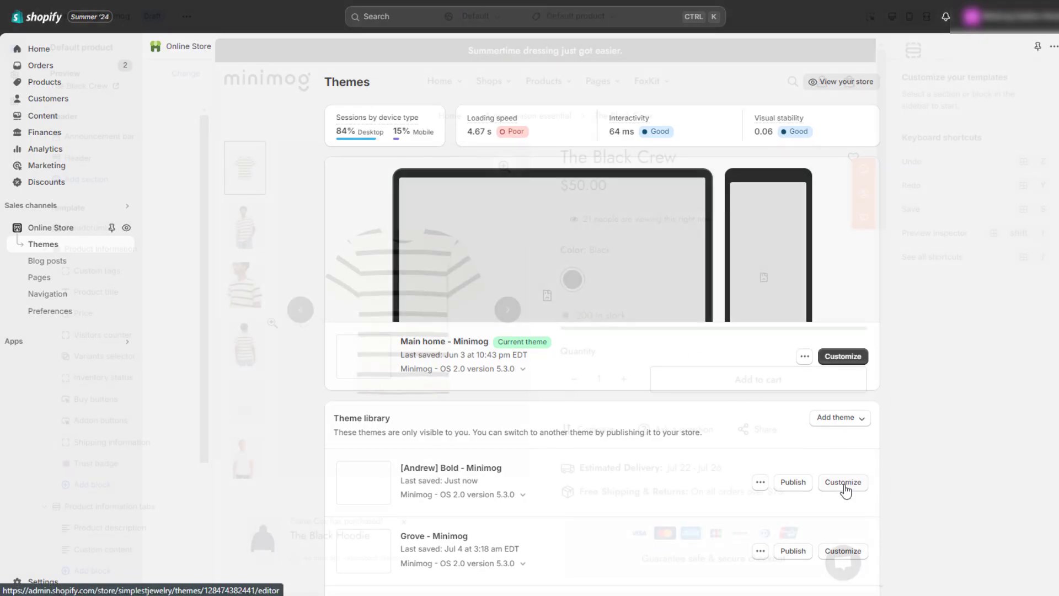
pyautogui.click(842, 483)
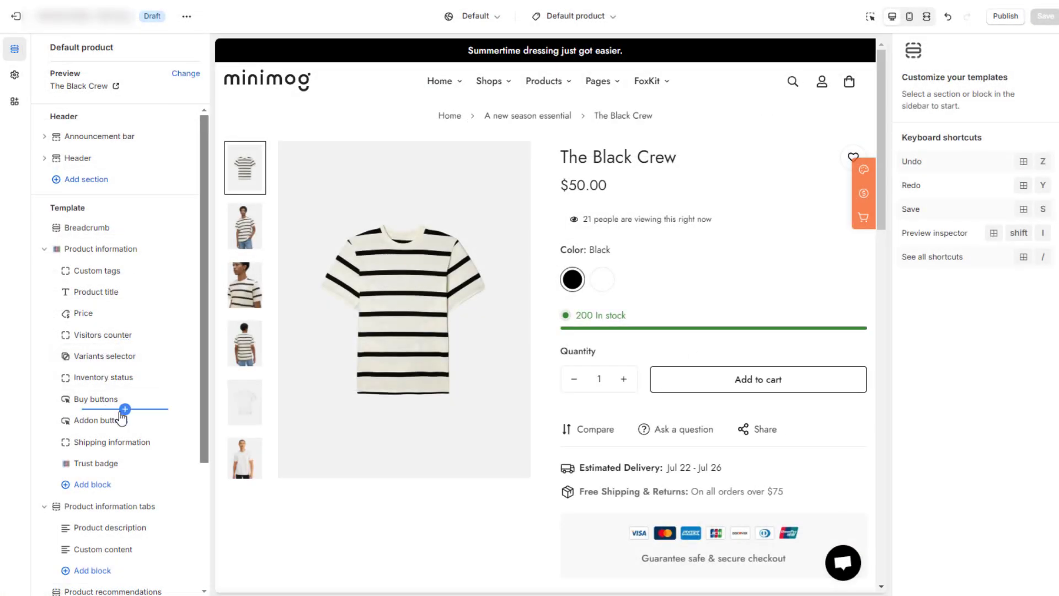
# Step: Insert the FoxKit: Product bundle app block right after Buy buttons in Product information
pyautogui.click(124, 410)
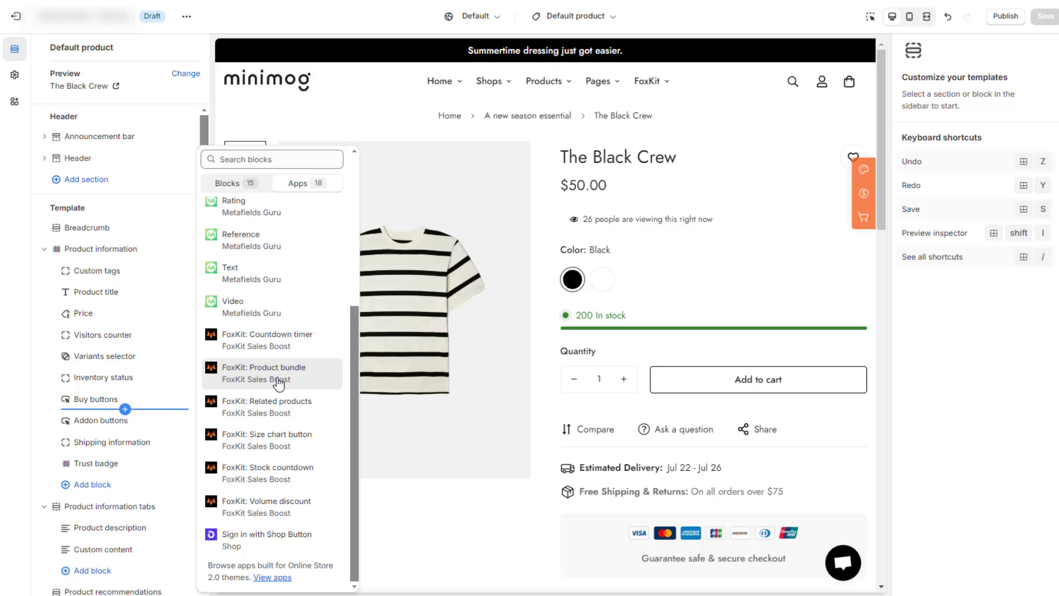
pyautogui.click(275, 372)
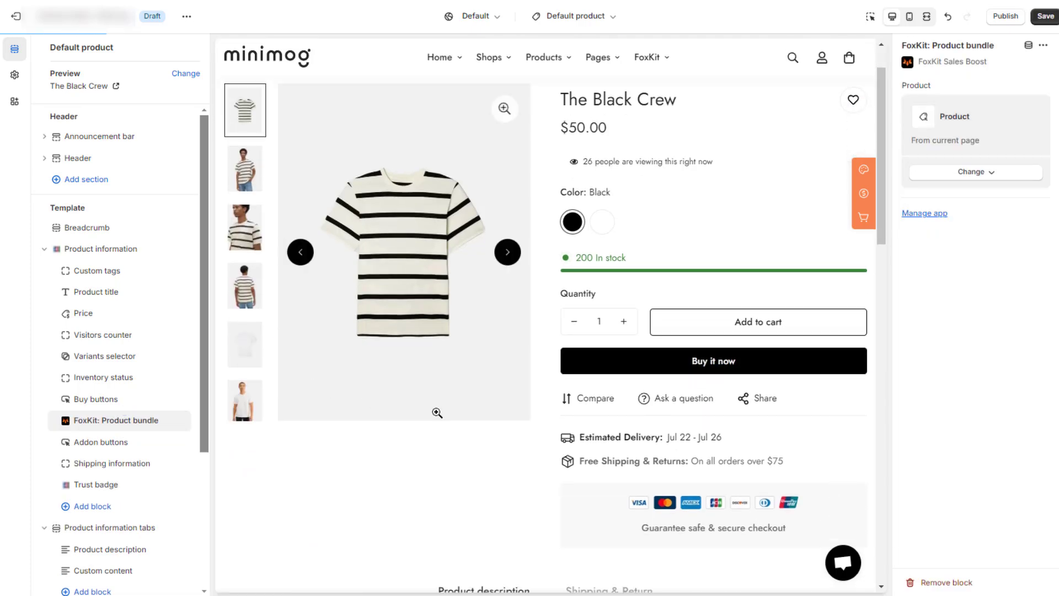
pyautogui.scroll(-3)
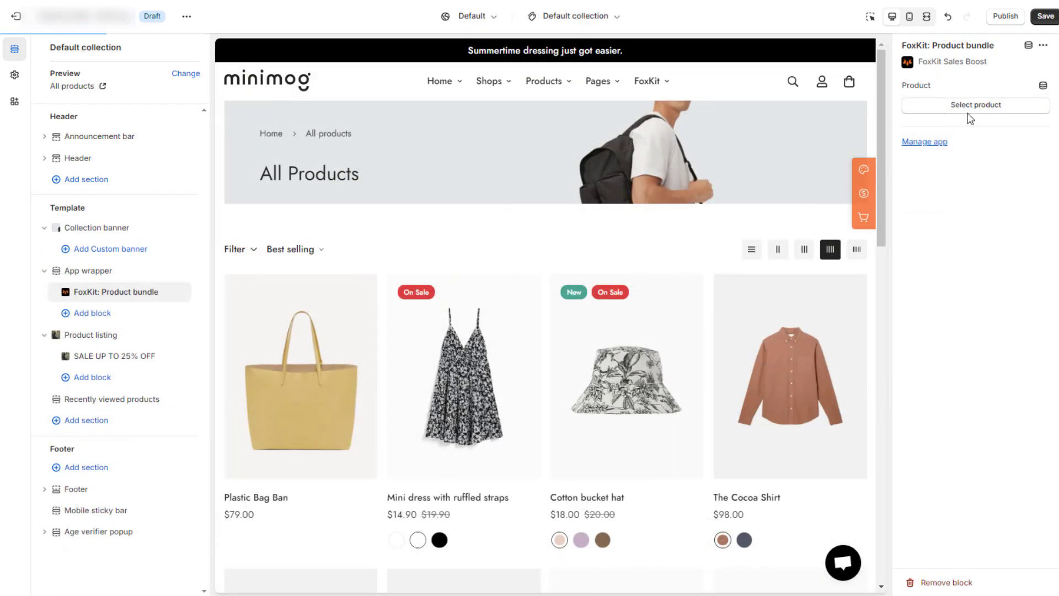
# Step: Assign The Black Crew as the bundle block's product via the product picker
pyautogui.click(975, 105)
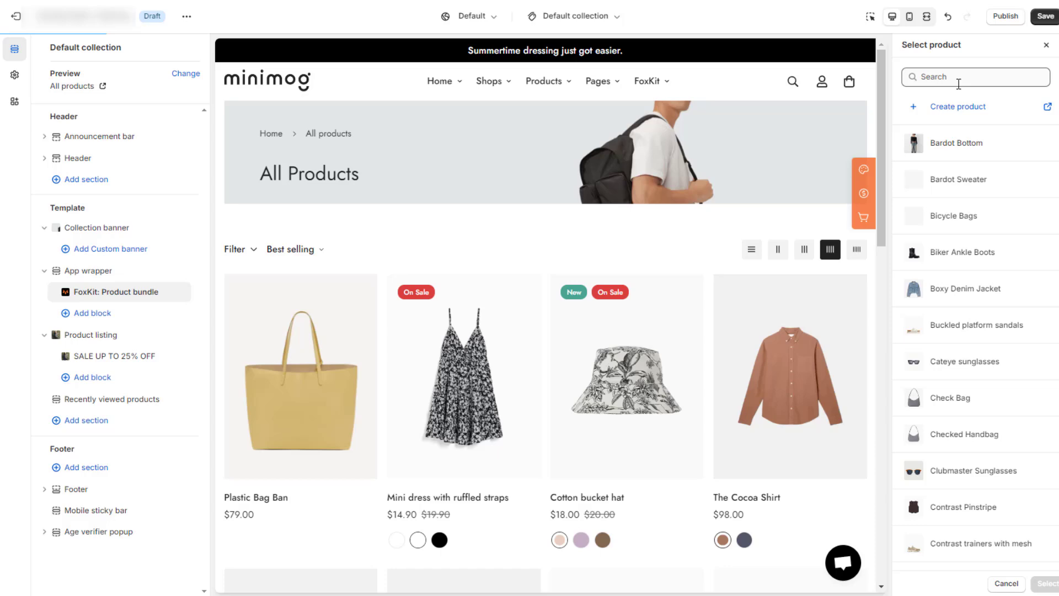
pyautogui.write('black d')
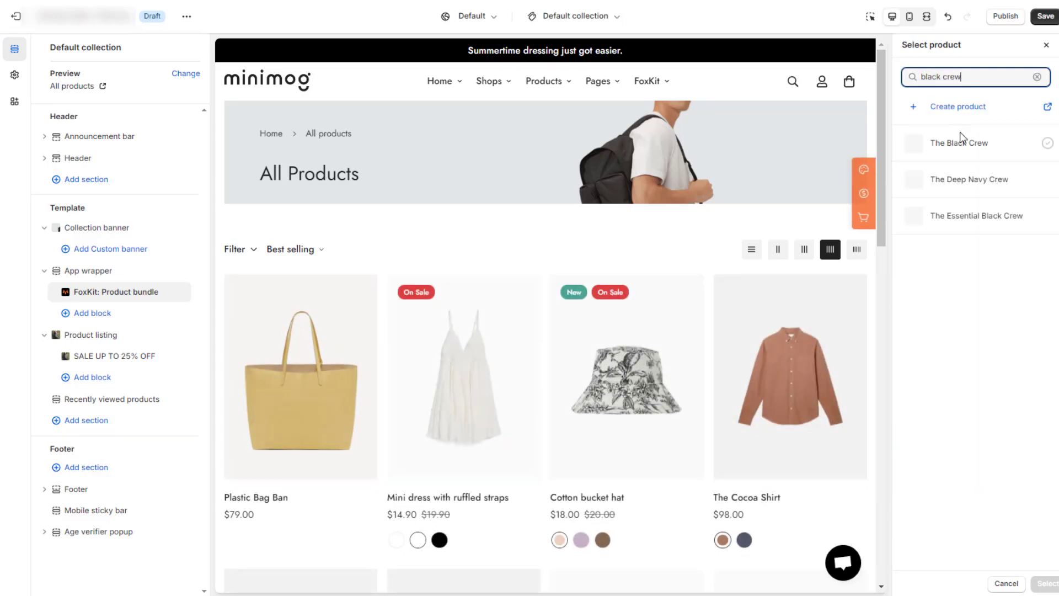
pyautogui.click(958, 142)
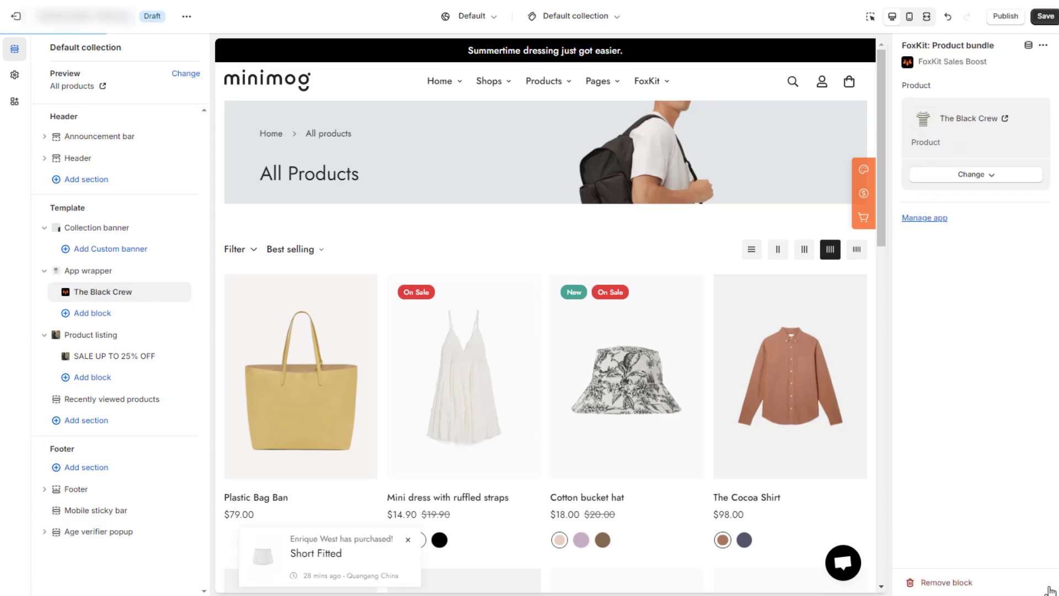